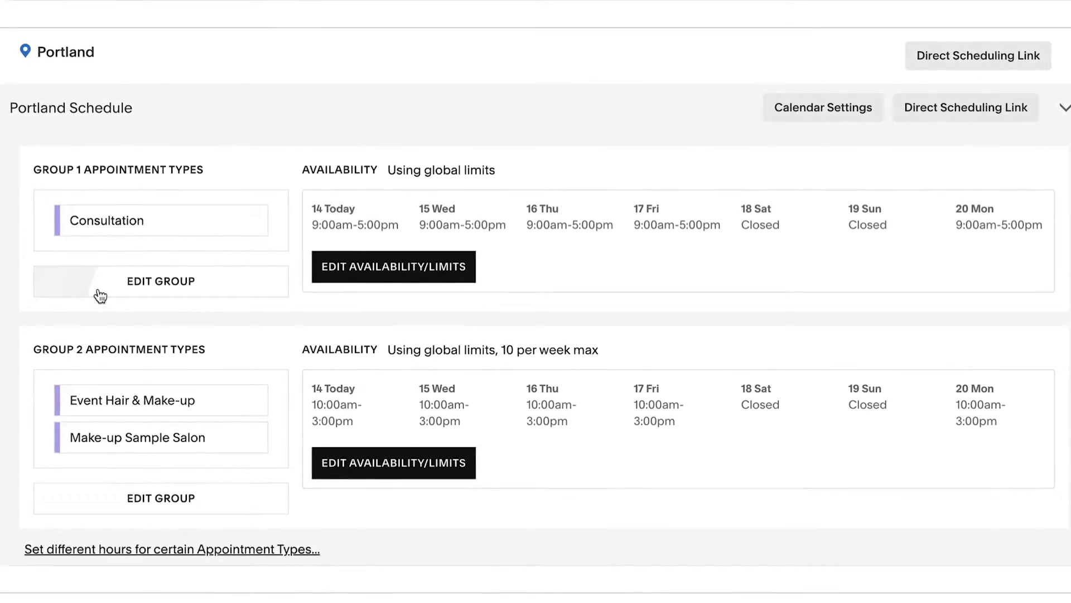
Add Event Hair & Make-up to Group 1's appointment types and confirm the selection.
left_click(161, 280)
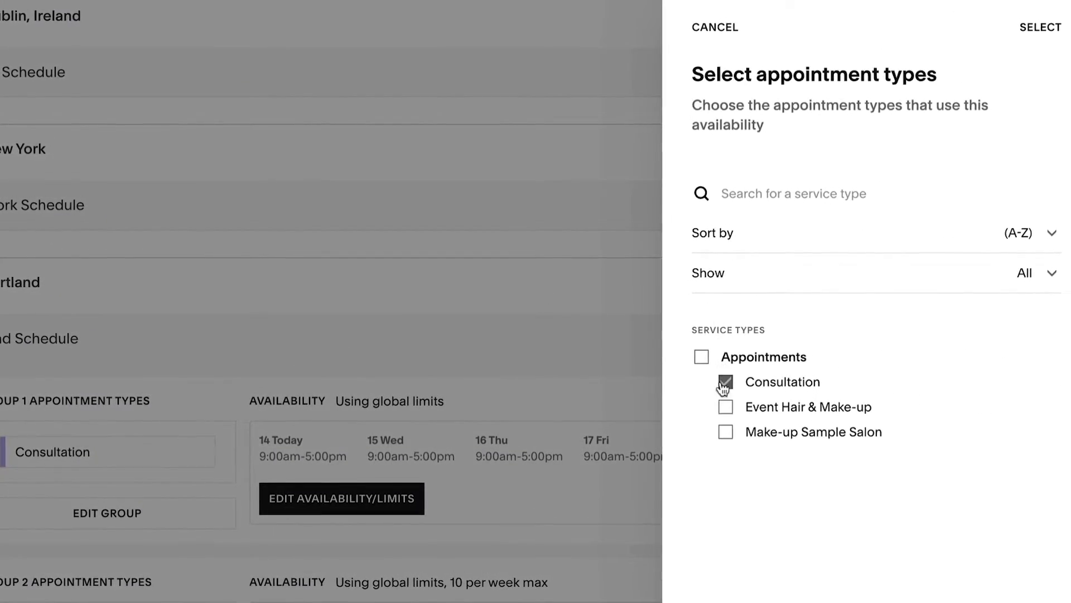
left_click(726, 407)
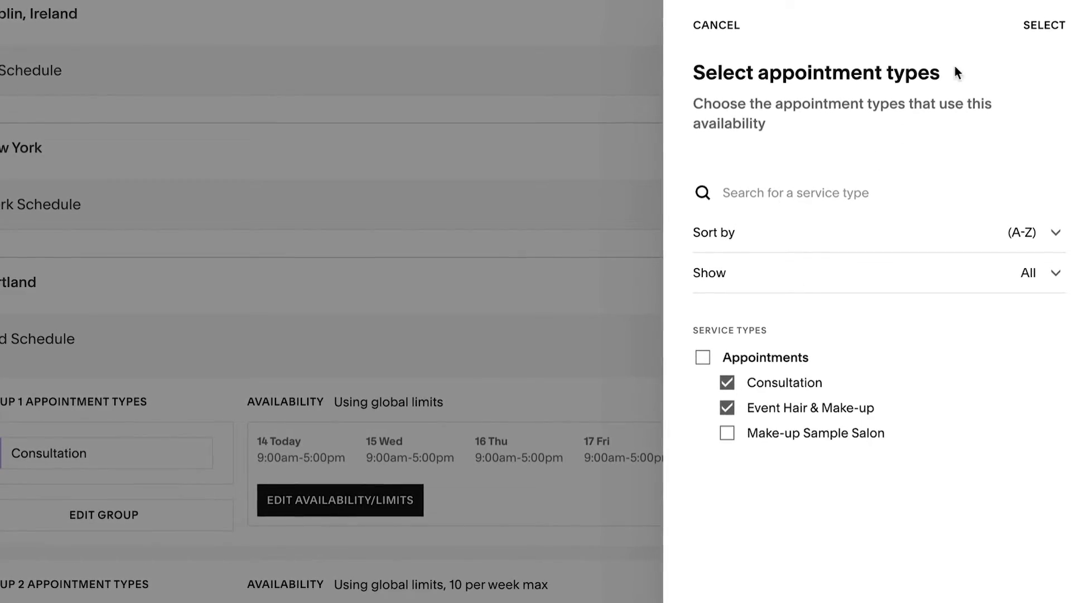
left_click(715, 26)
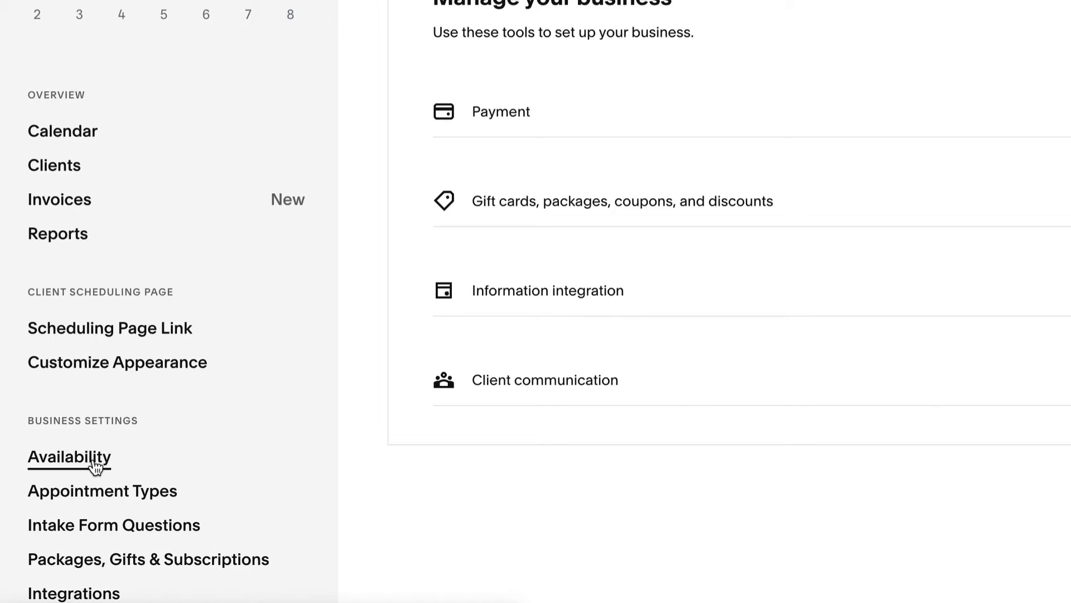
Go to Availability and start setting different hours for certain appointment types on the Portland Schedule.
left_click(69, 456)
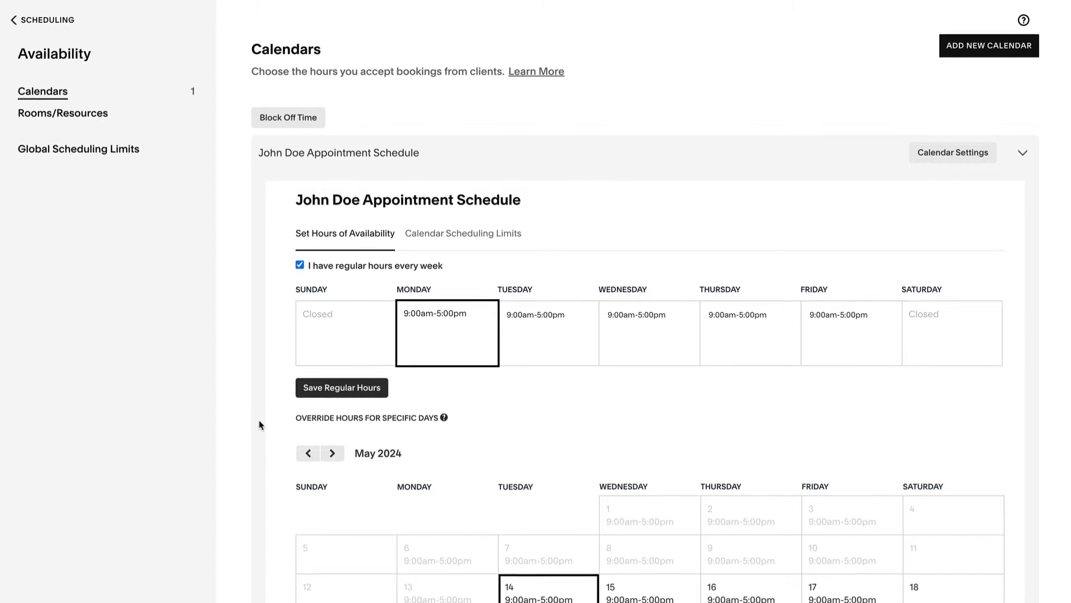
scroll("down", 3)
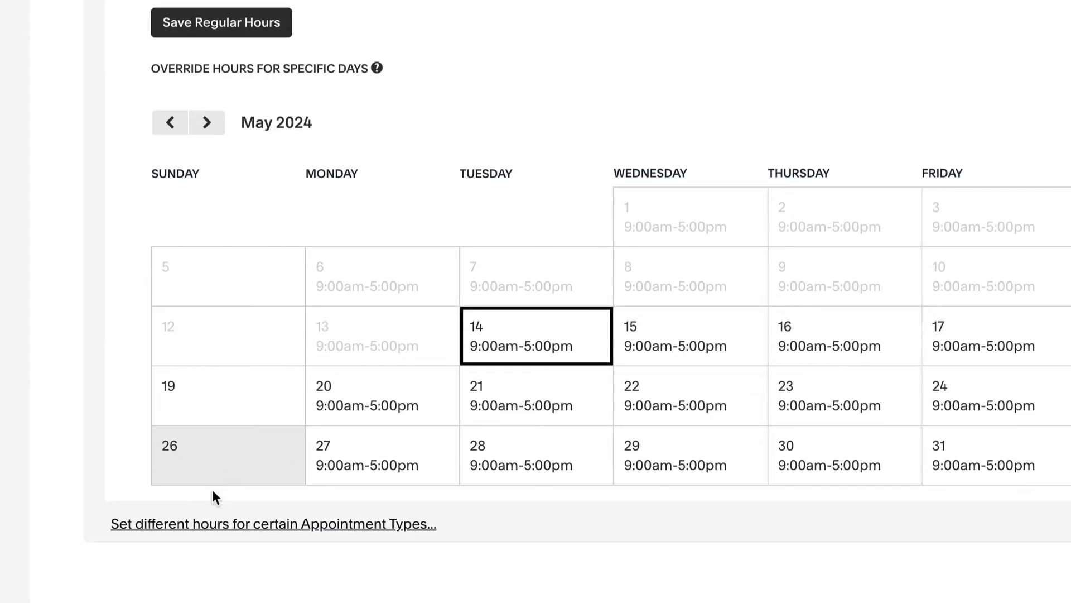
left_click(273, 524)
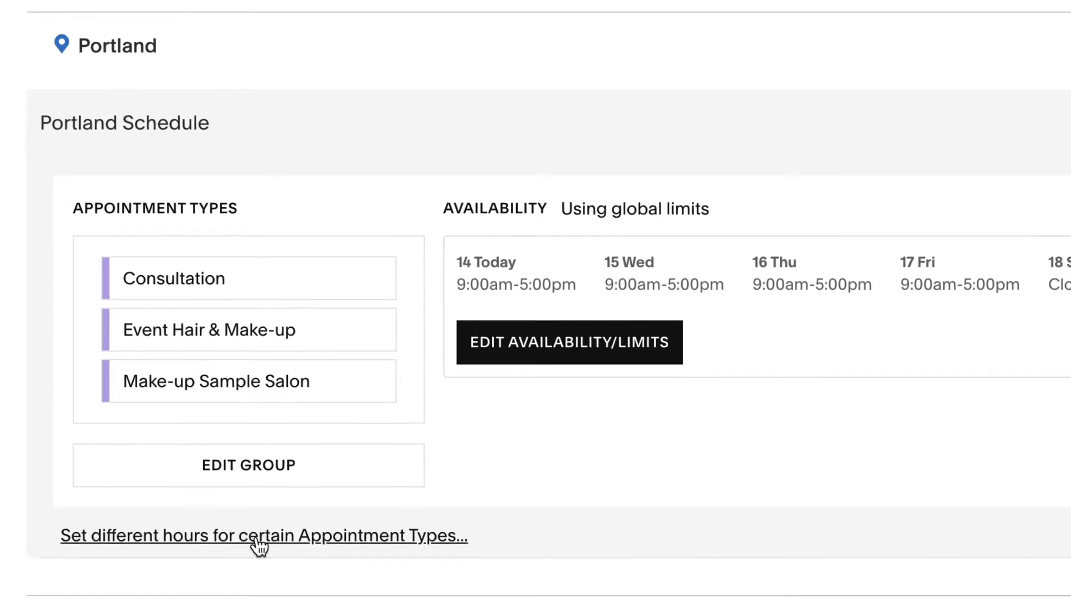
Group Event Hair & Make-up with Make-up Sample Salon and save Mon–Fri hours of 10:00am–3:00pm.
left_click(264, 534)
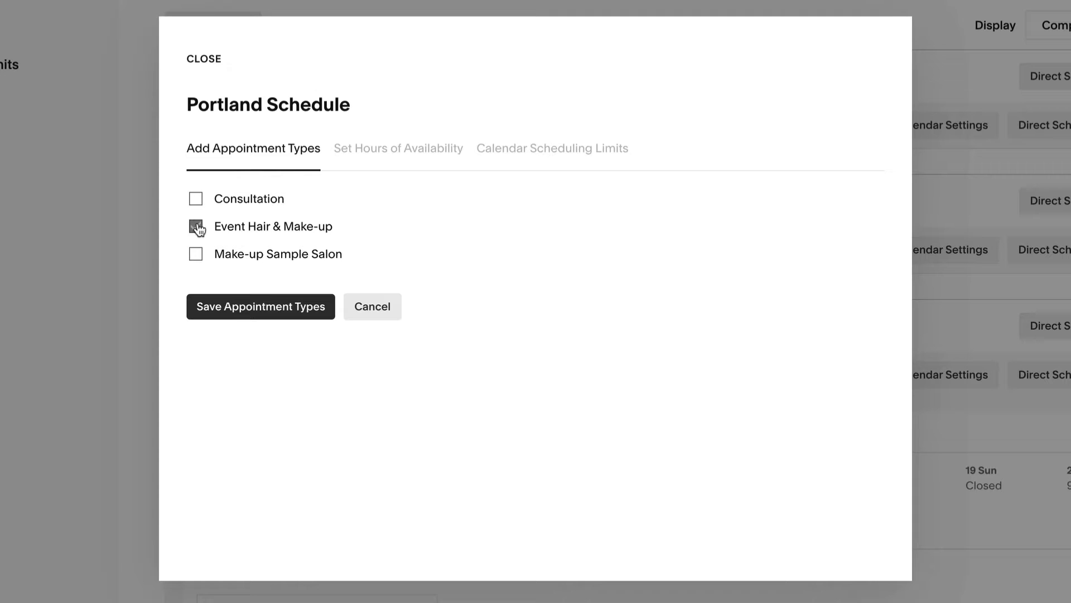
left_click(196, 253)
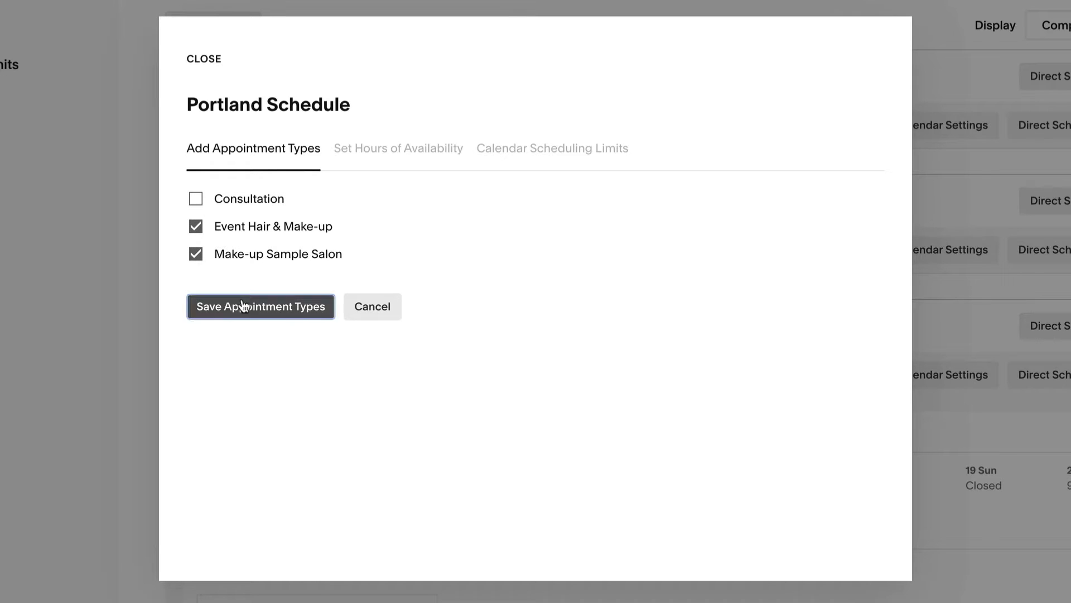
left_click(260, 305)
type("10am-3pm")
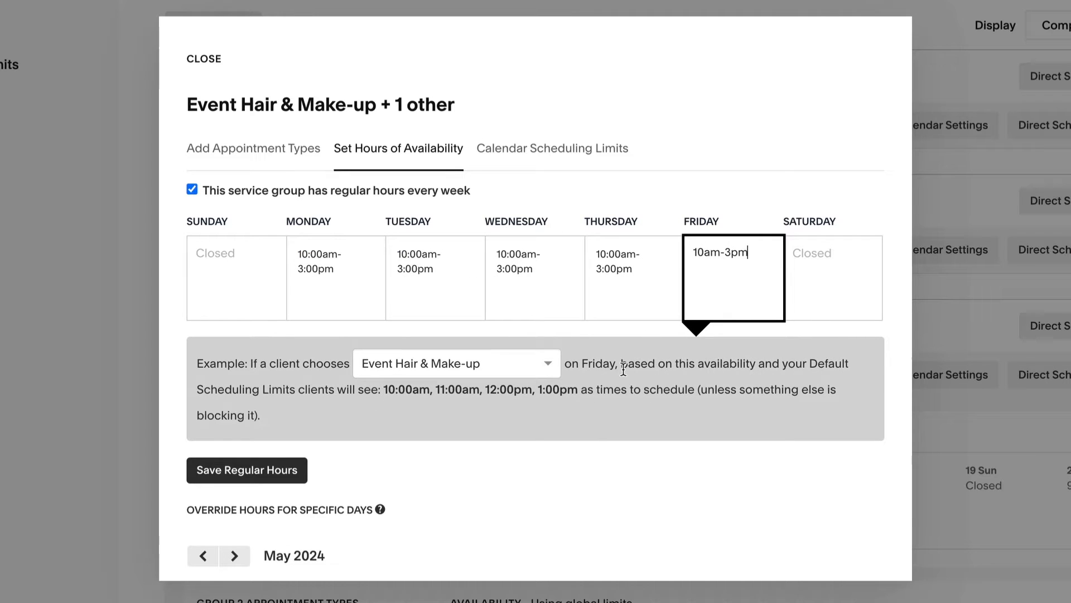
left_click(246, 470)
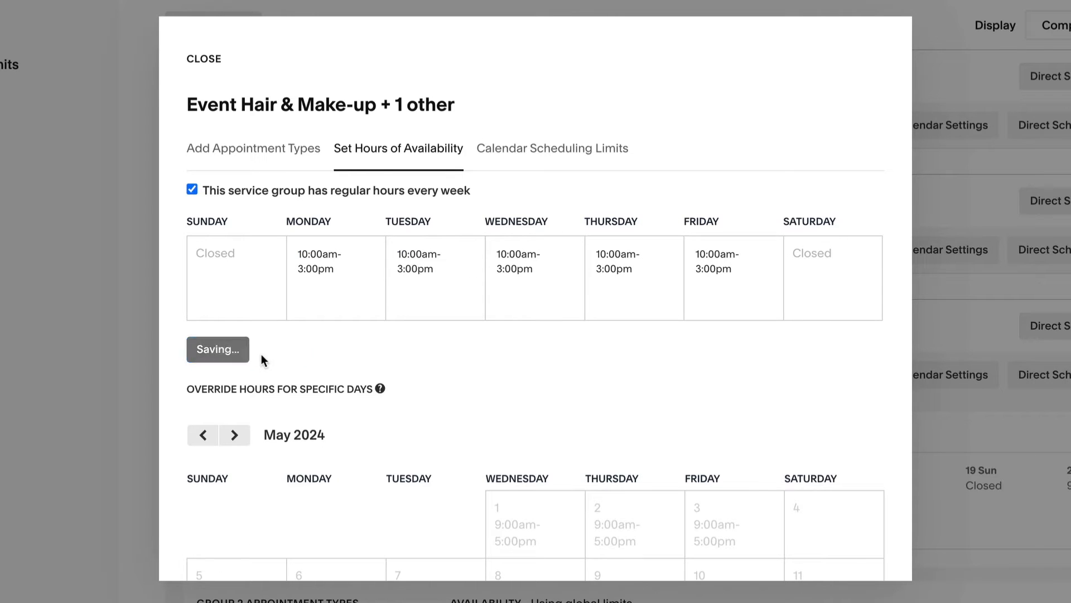
left_click(552, 149)
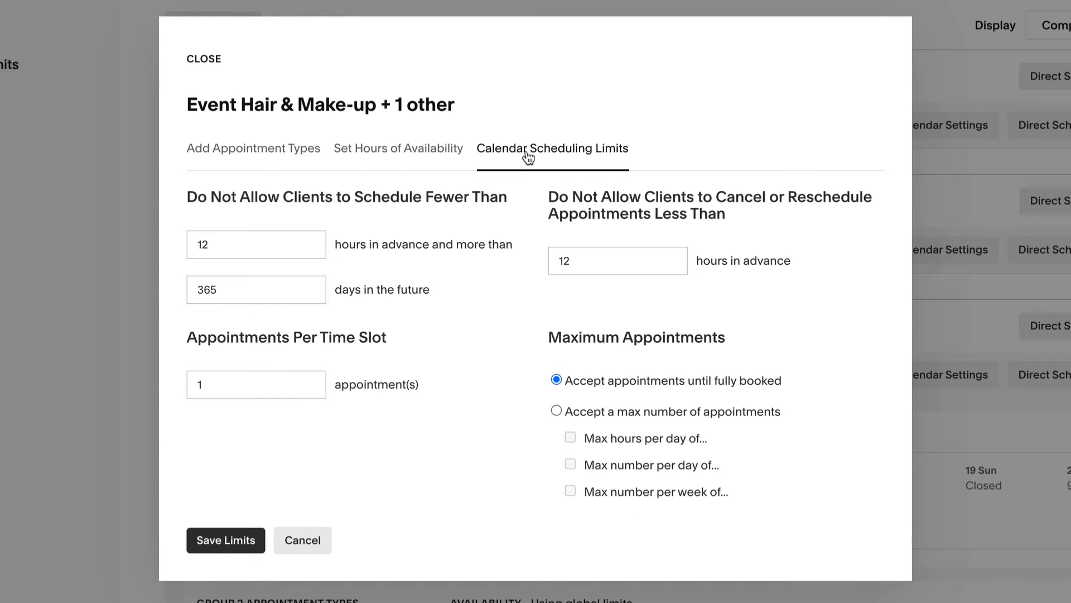
Cap the make-up group at a maximum of 10 appointments per week and close its settings.
left_click(557, 411)
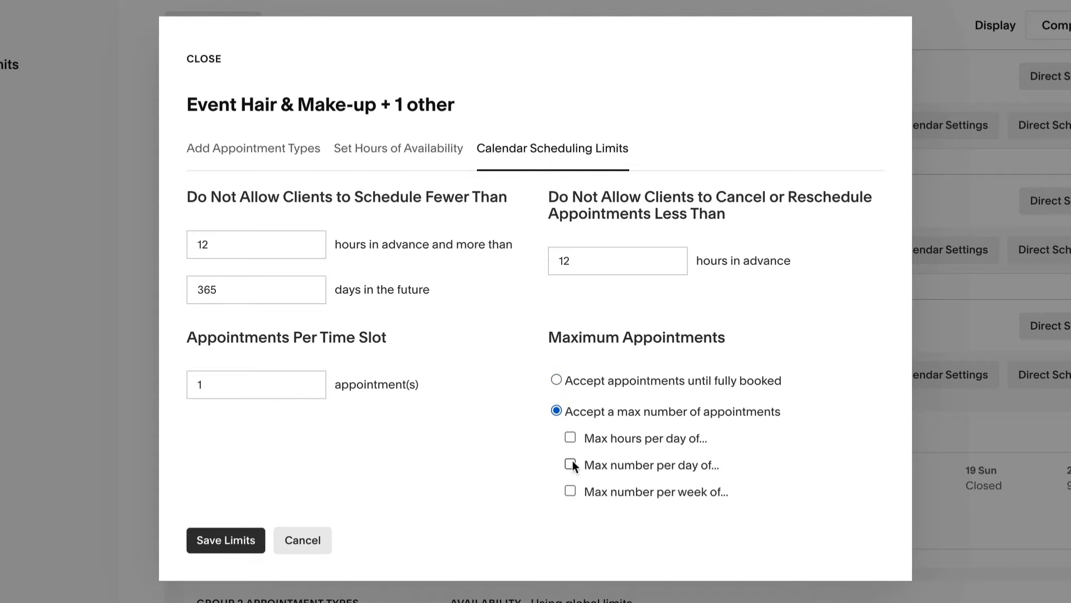
left_click(570, 493)
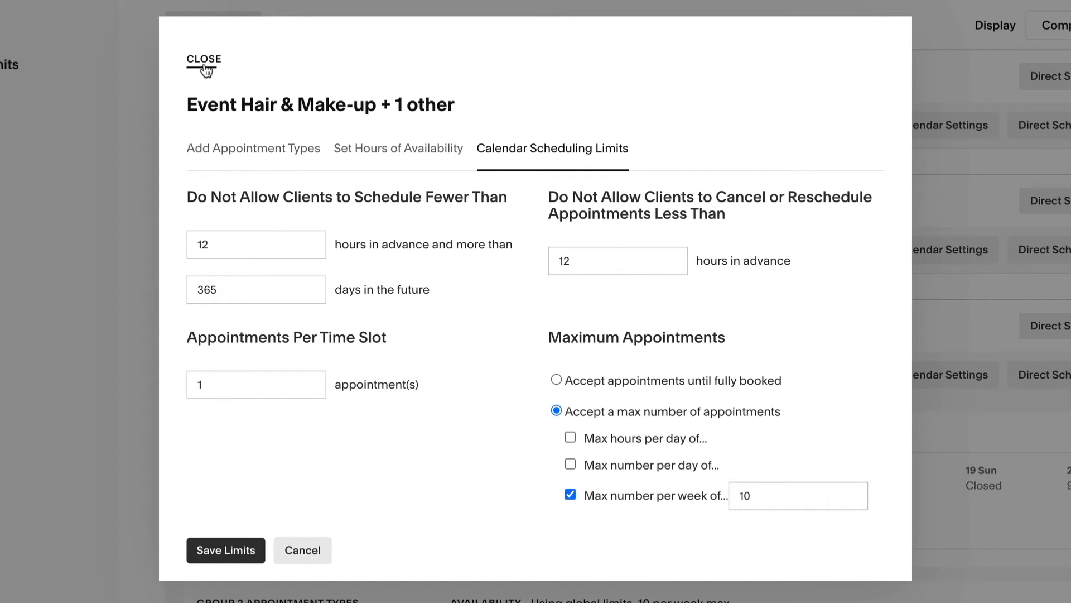
left_click(204, 59)
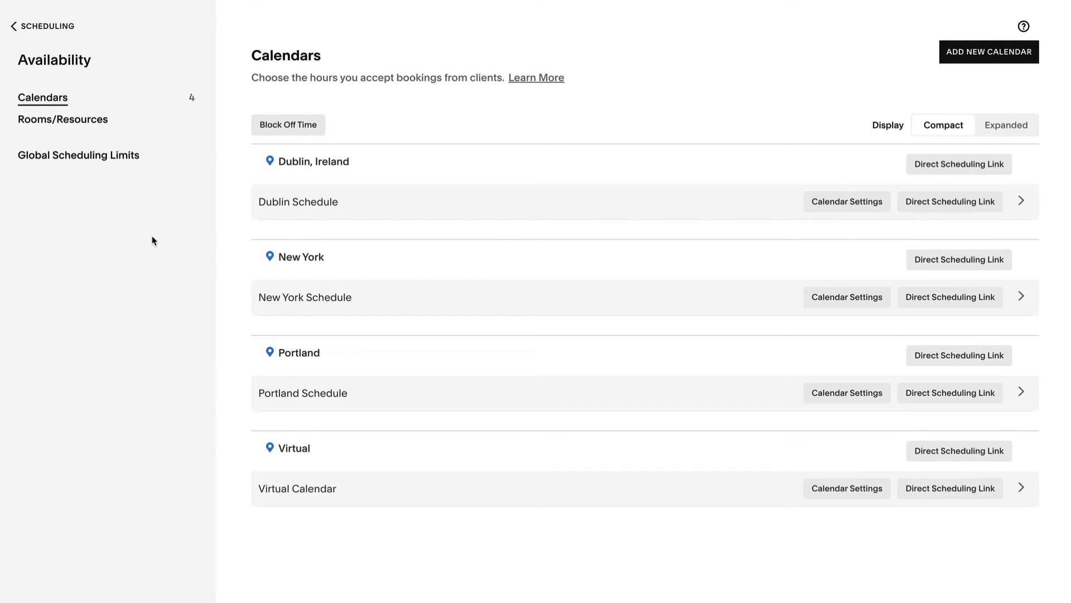
Expand the Dublin Schedule, review its group's appointment types and confirm them unchanged.
left_click(1021, 201)
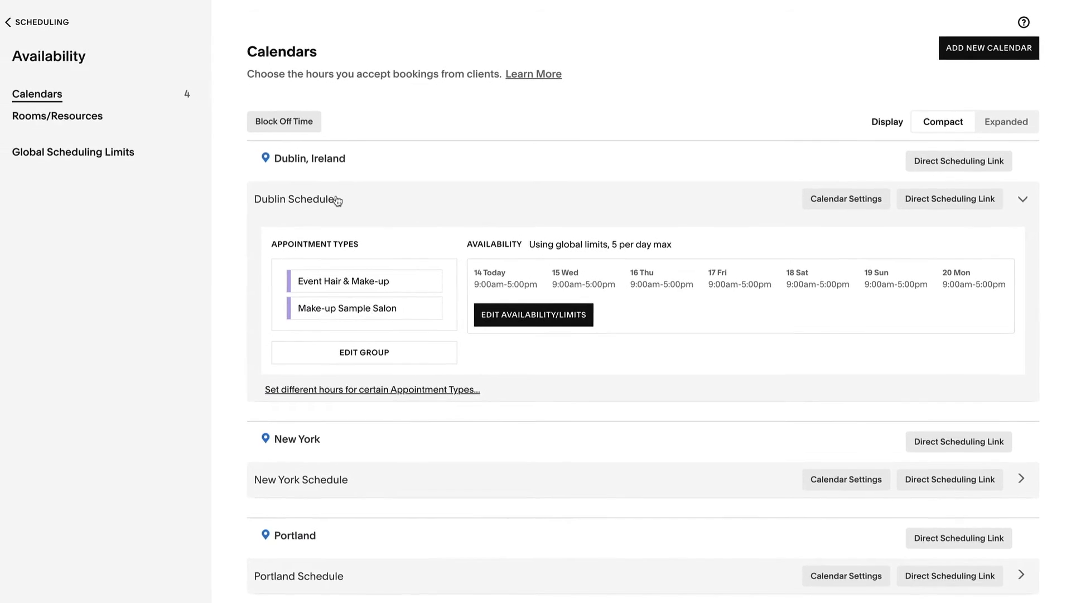
left_click(364, 352)
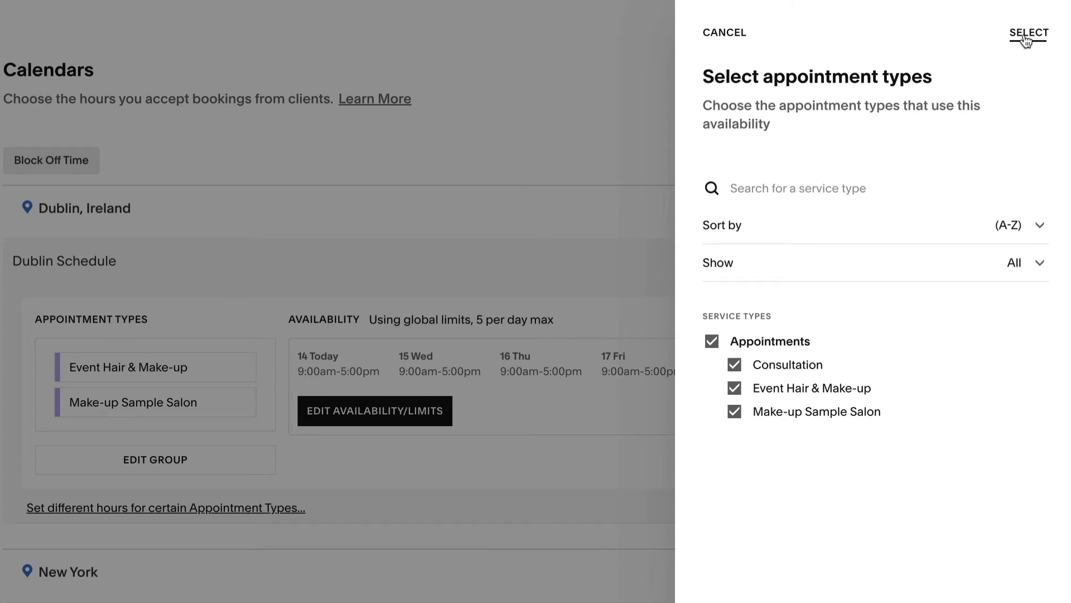
left_click(1028, 32)
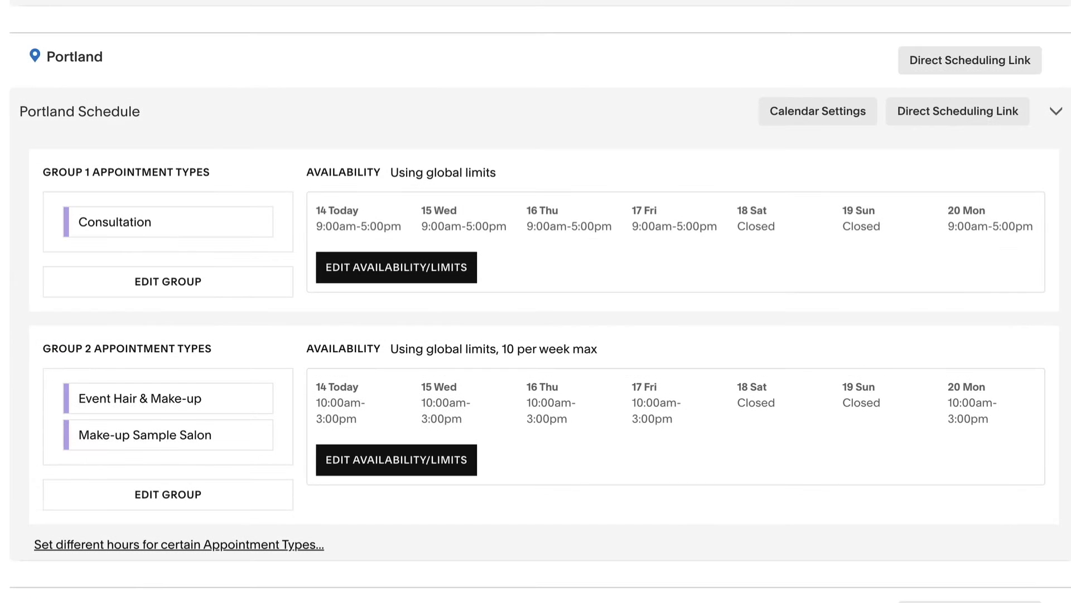
mouse_move(102, 304)
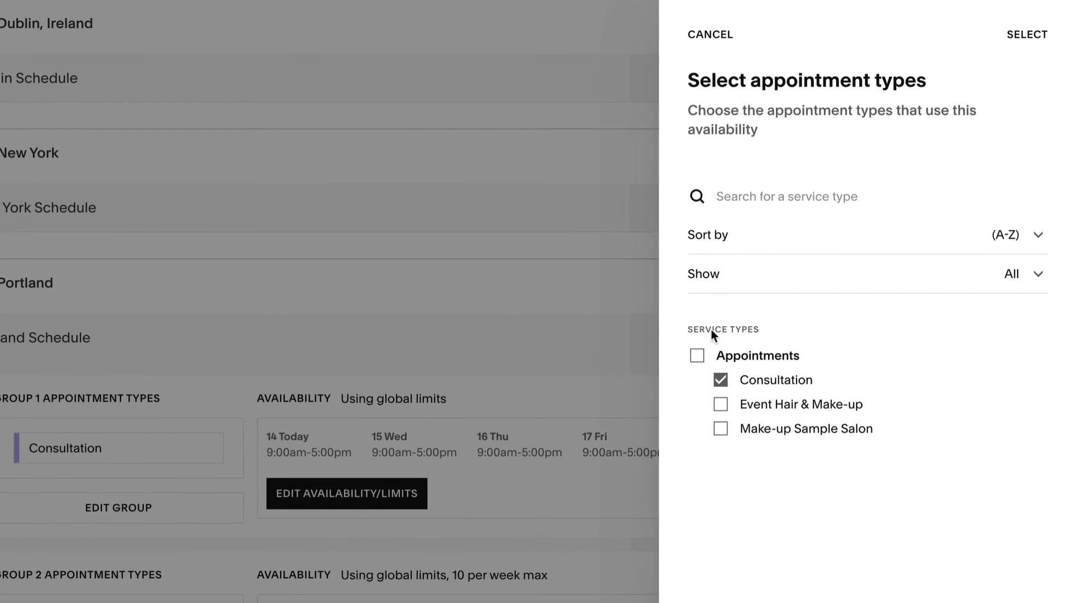
left_click(721, 404)
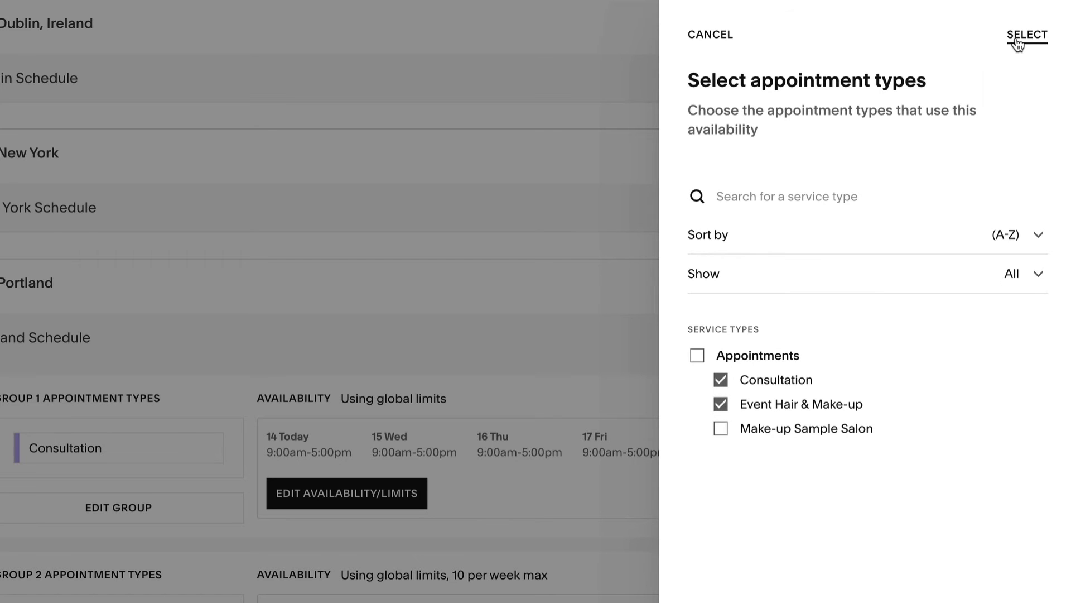
left_click(1027, 35)
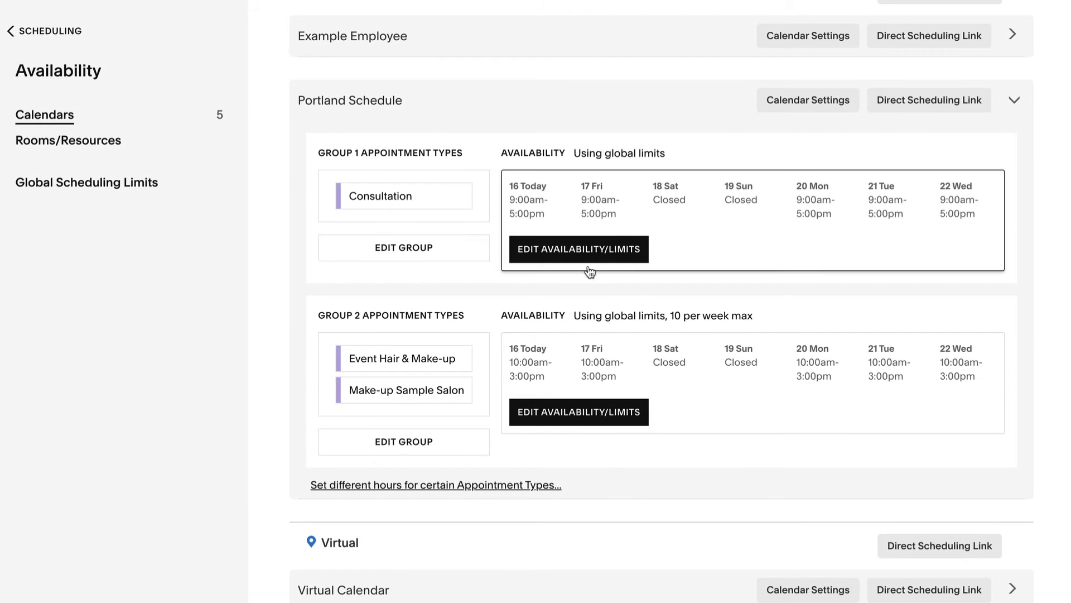
Untick Event Hair & Make-up and Make-up Sample Salon from Group 2's appointment types.
left_click(403, 442)
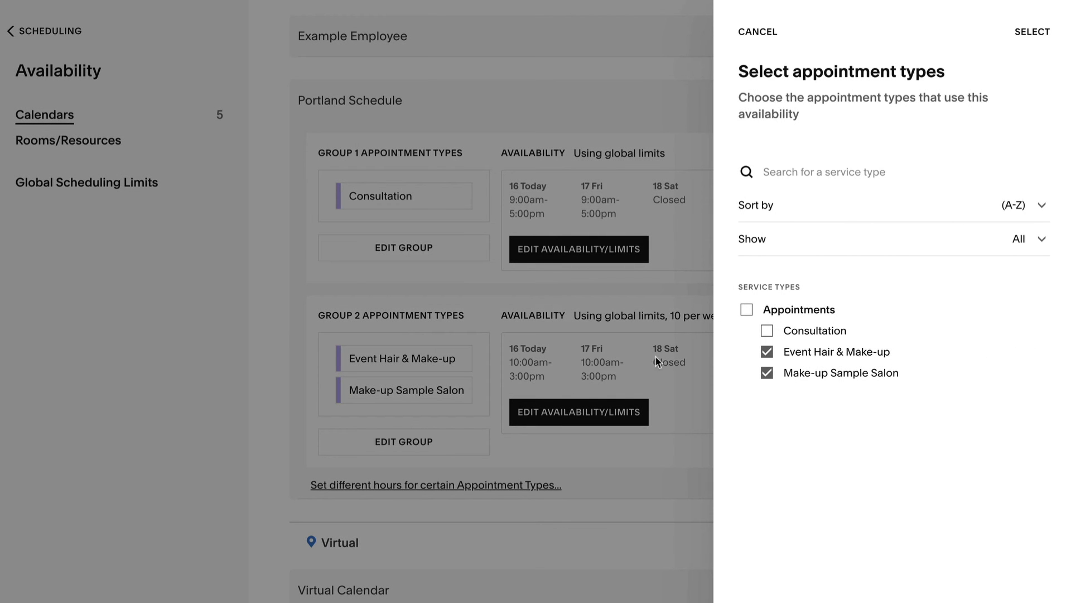
left_click(766, 351)
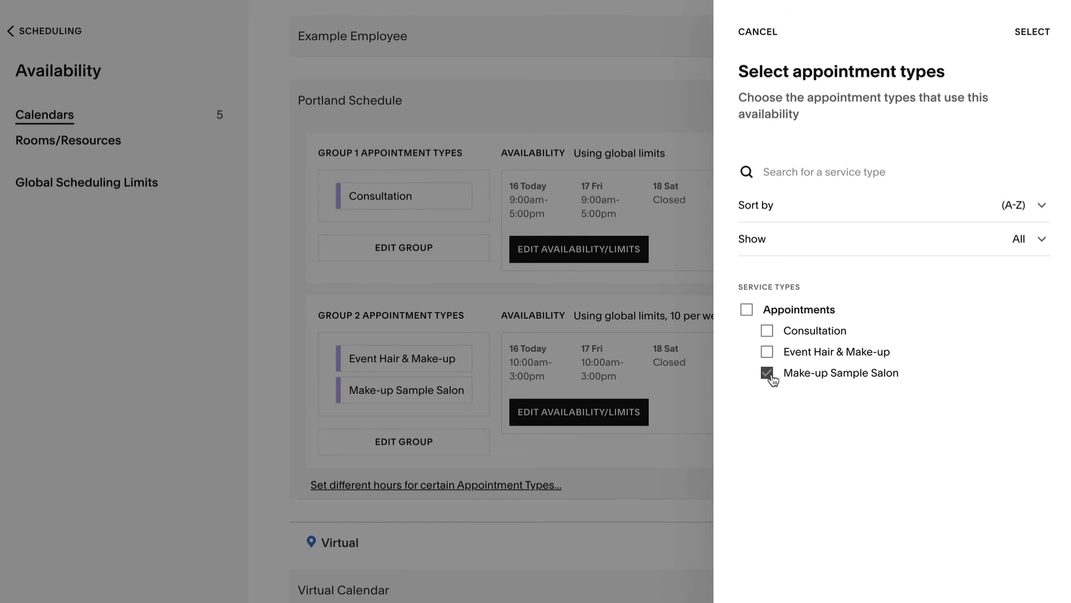
left_click(768, 373)
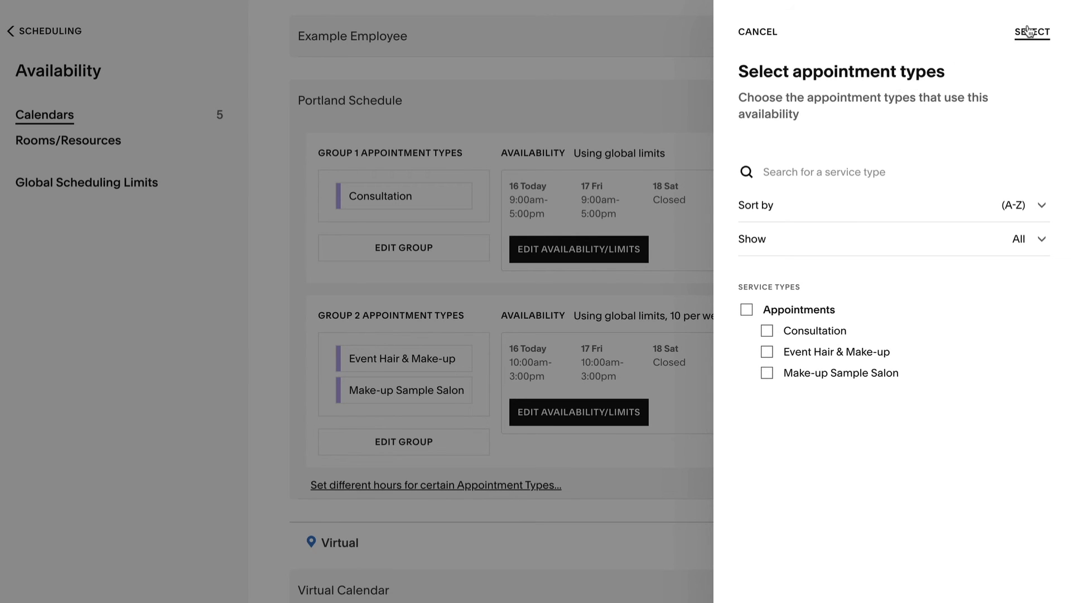